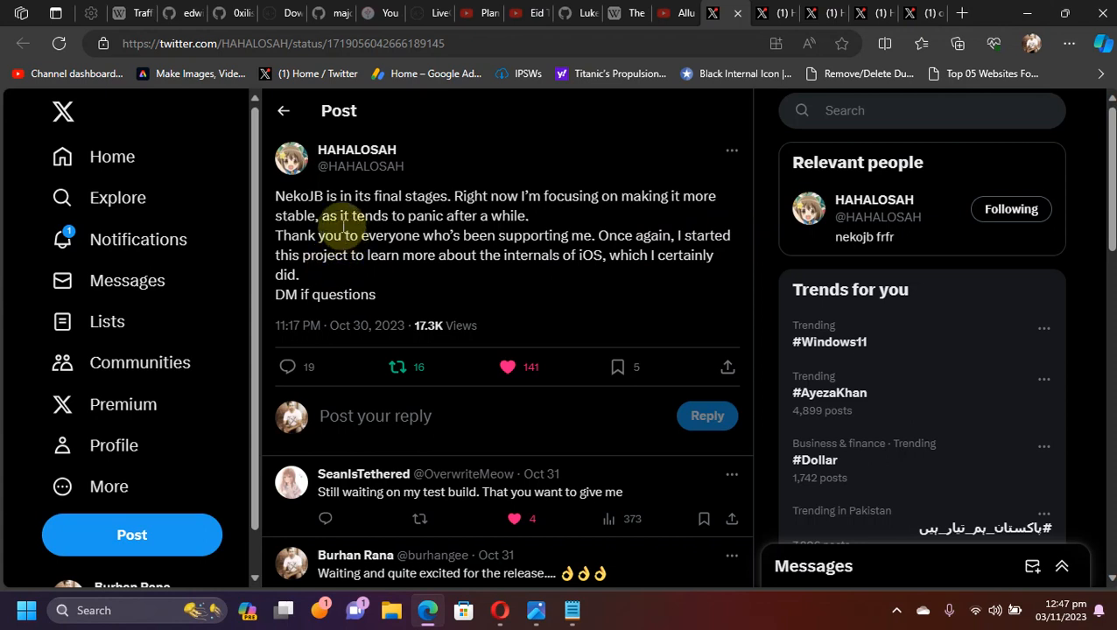
mouse_move(429, 231)
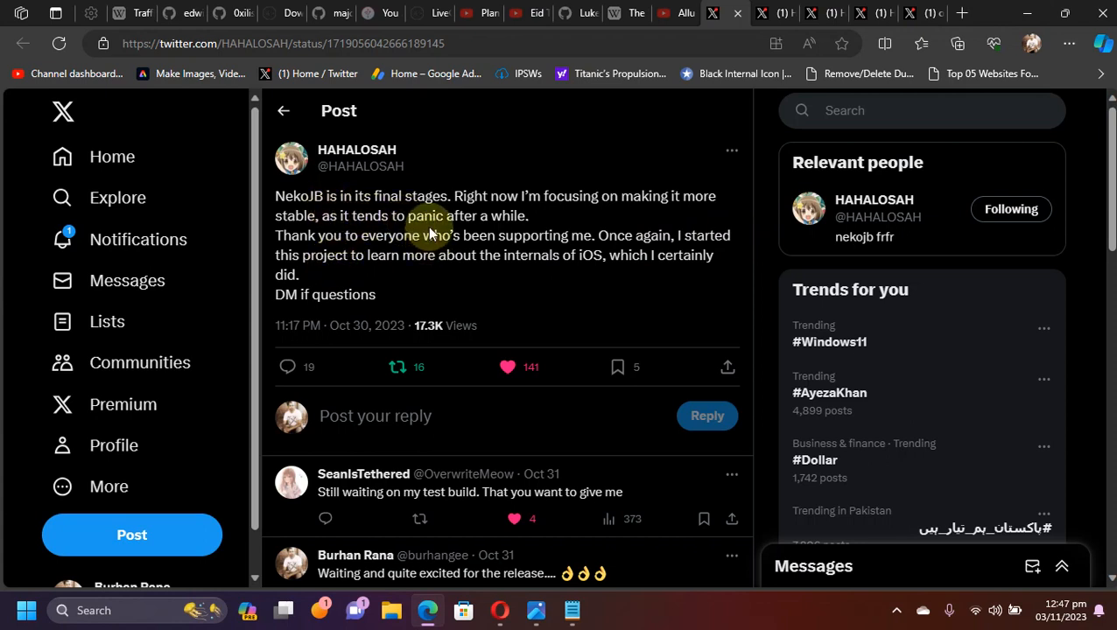
mouse_move(767, 242)
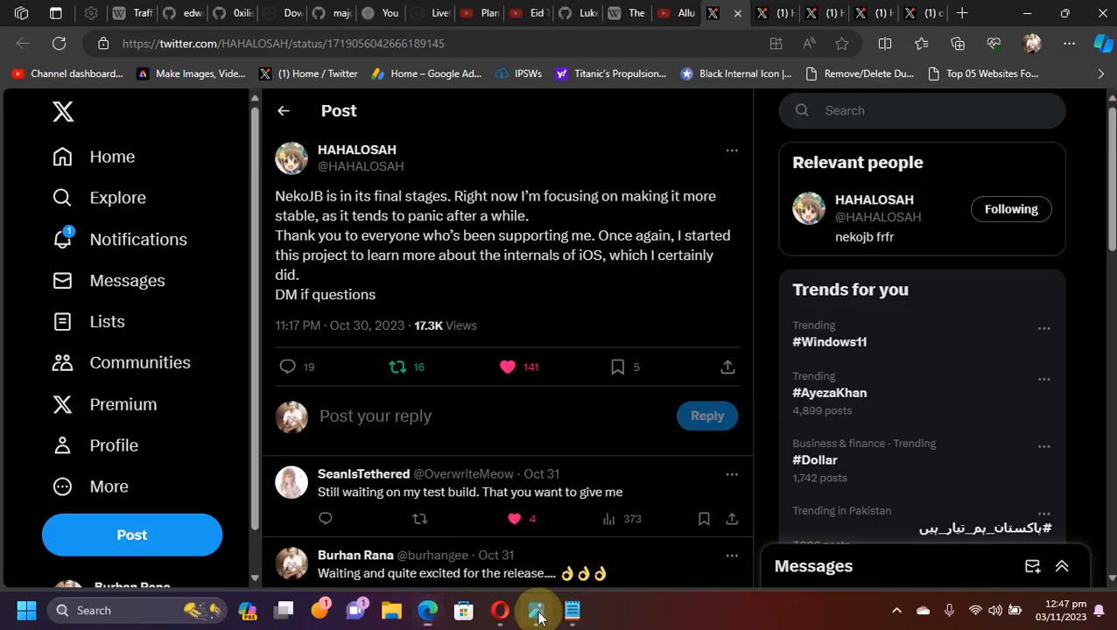
Step: Bring up the Discord checklist screenshot marking setuid, fork, rootless hooks and tweak injection done
click(538, 609)
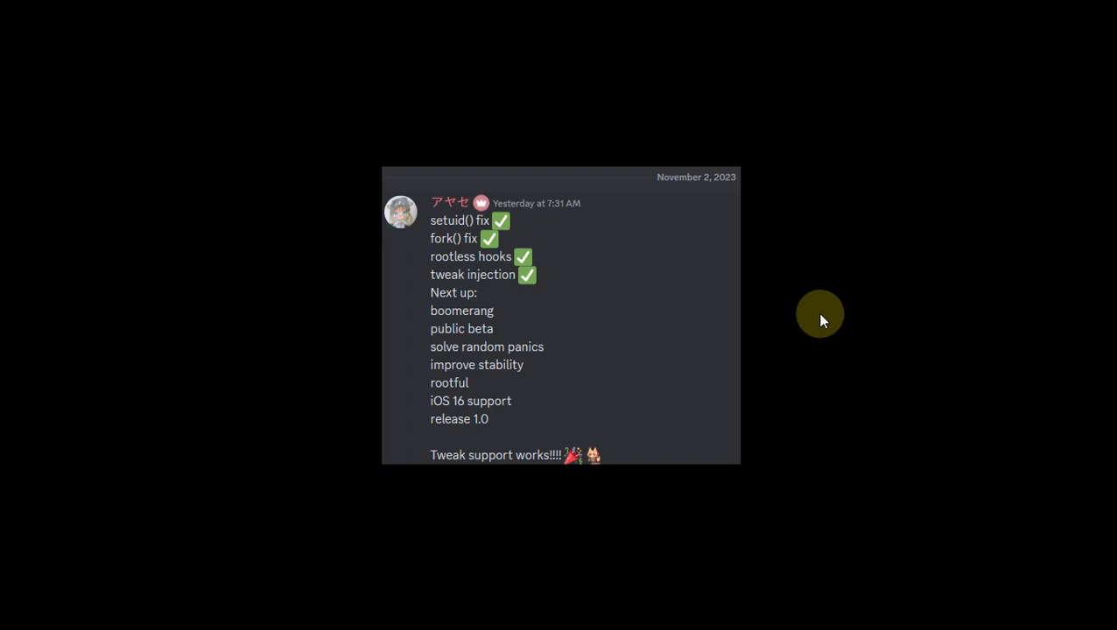
mouse_move(469, 242)
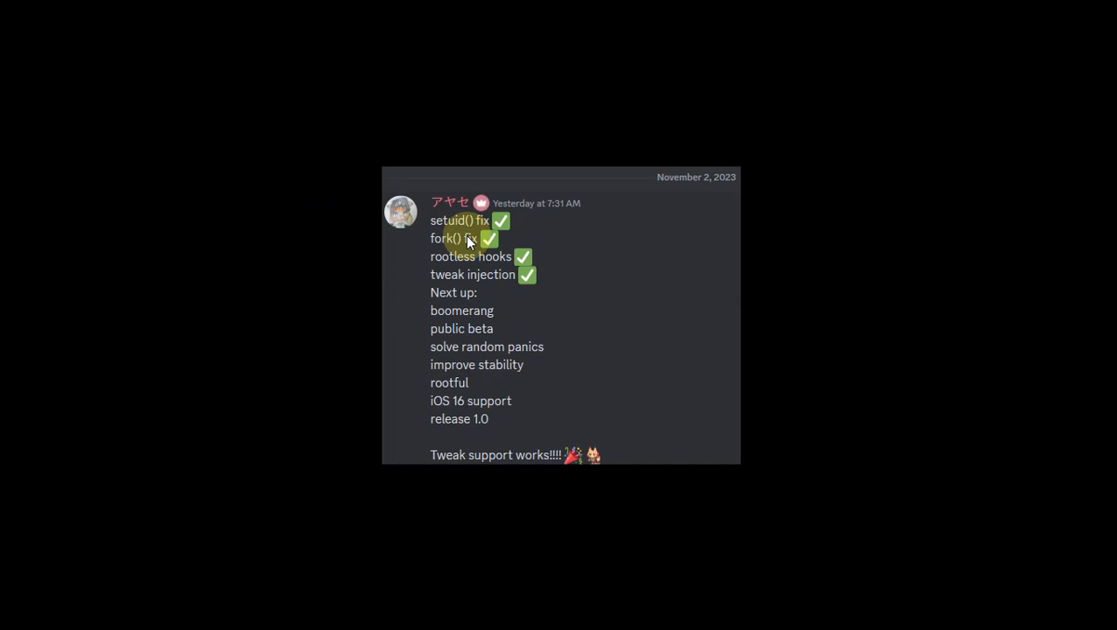
mouse_move(529, 263)
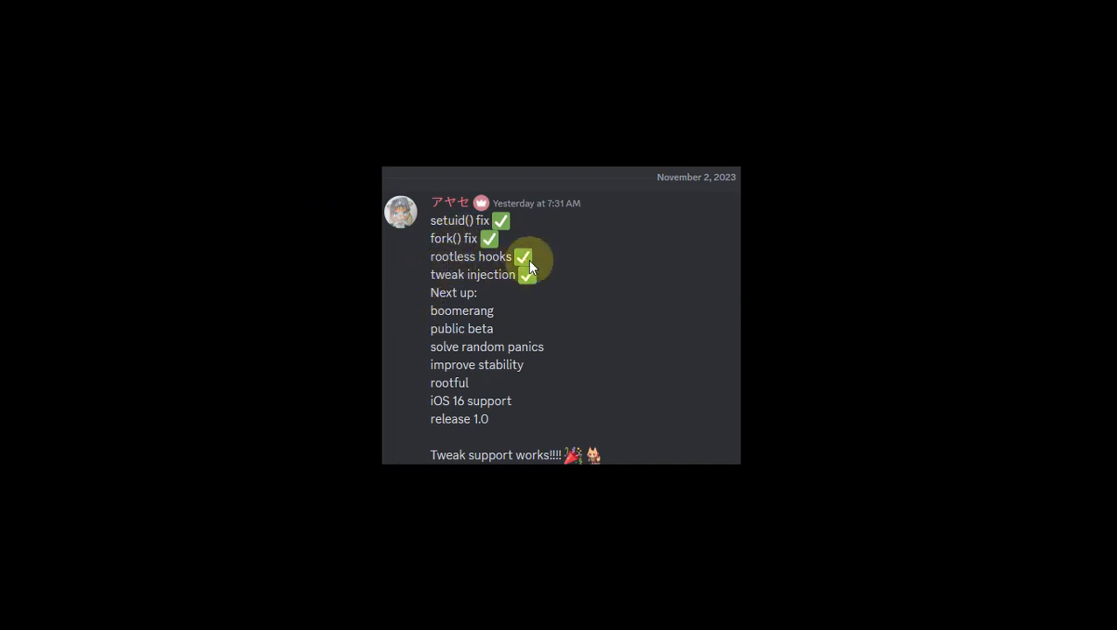
mouse_move(629, 284)
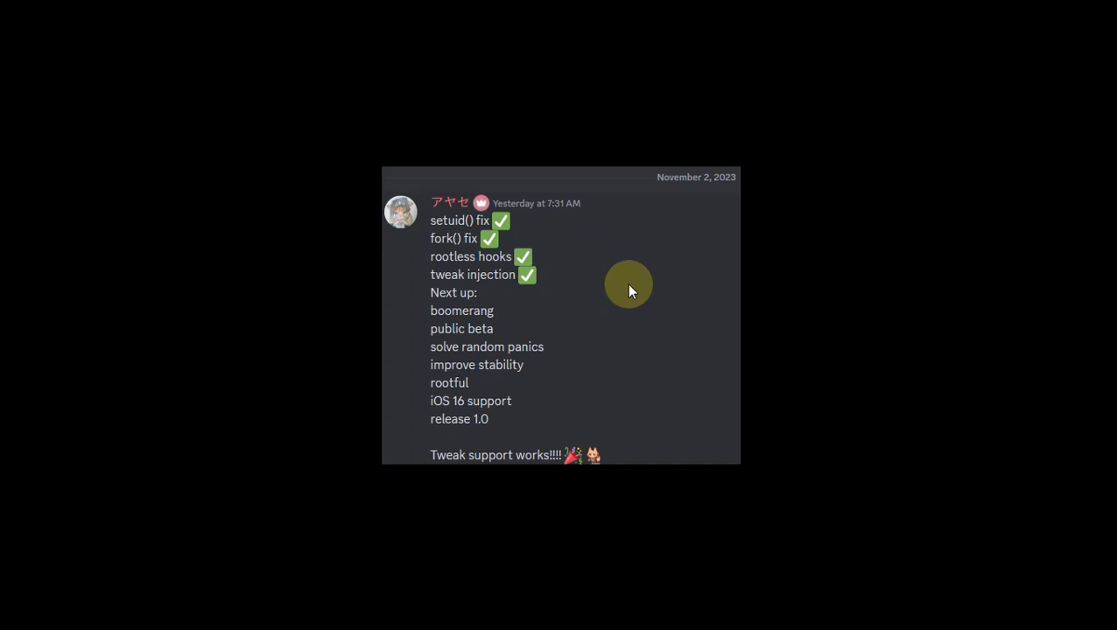
mouse_move(448, 340)
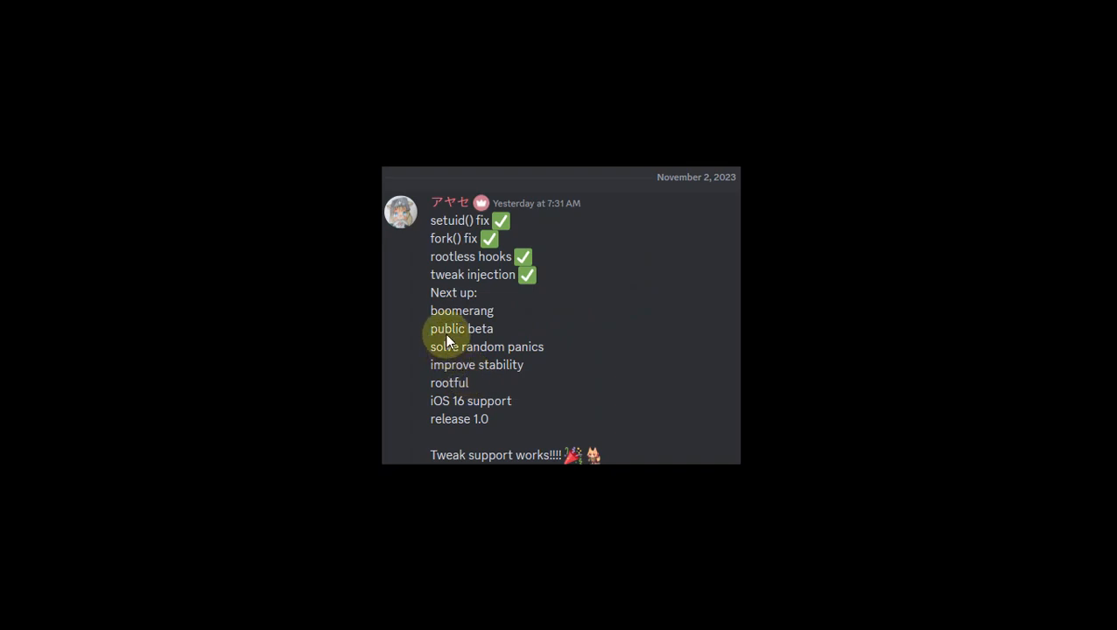
mouse_move(732, 336)
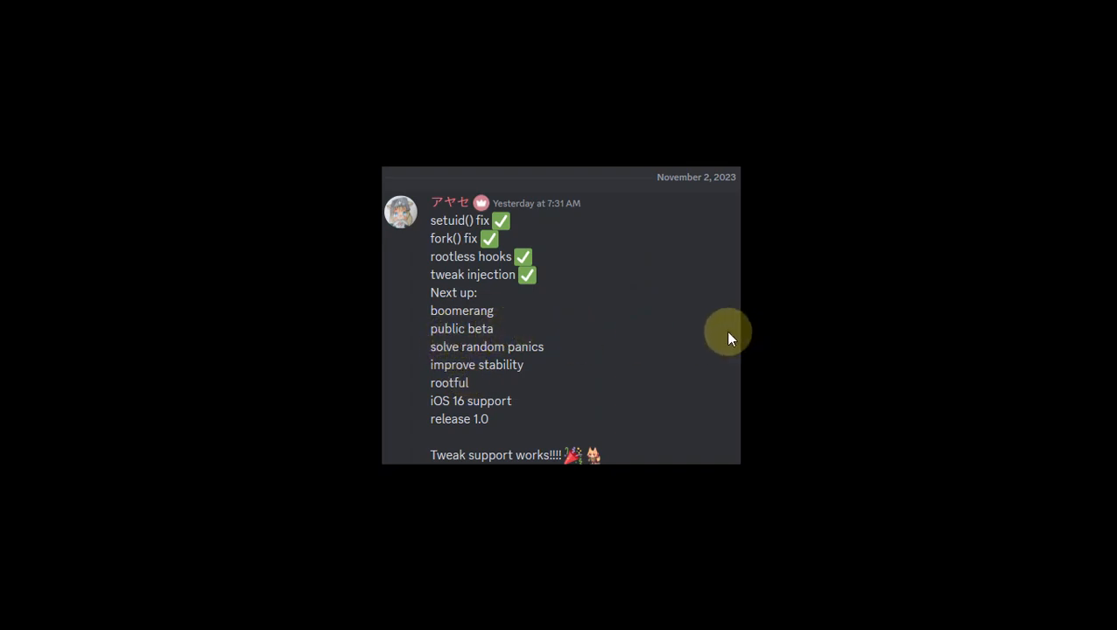
mouse_move(588, 340)
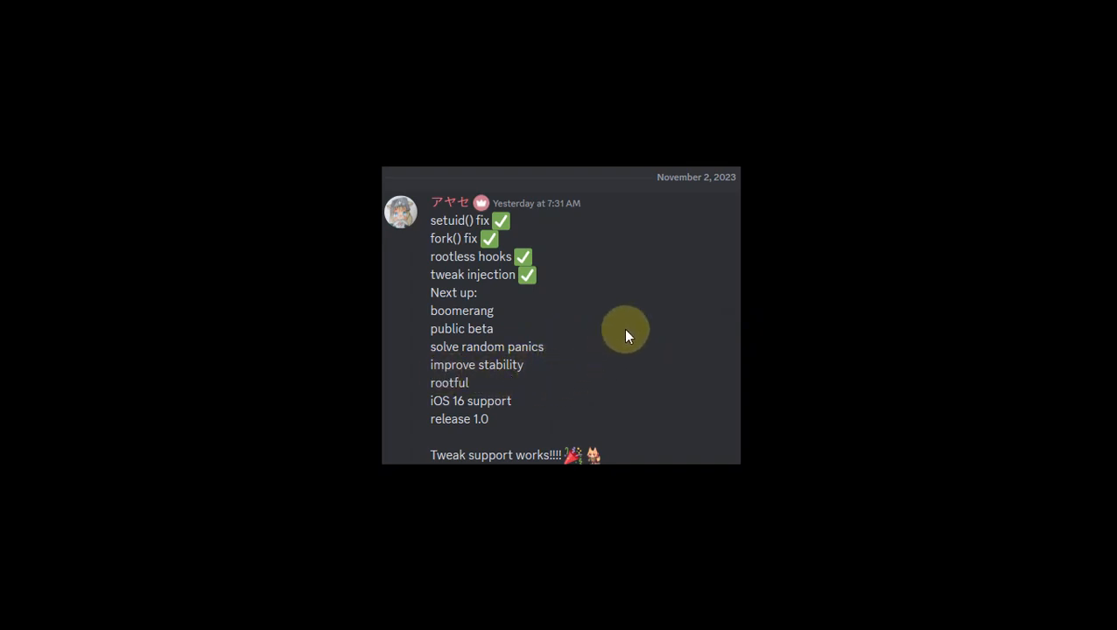
mouse_move(508, 413)
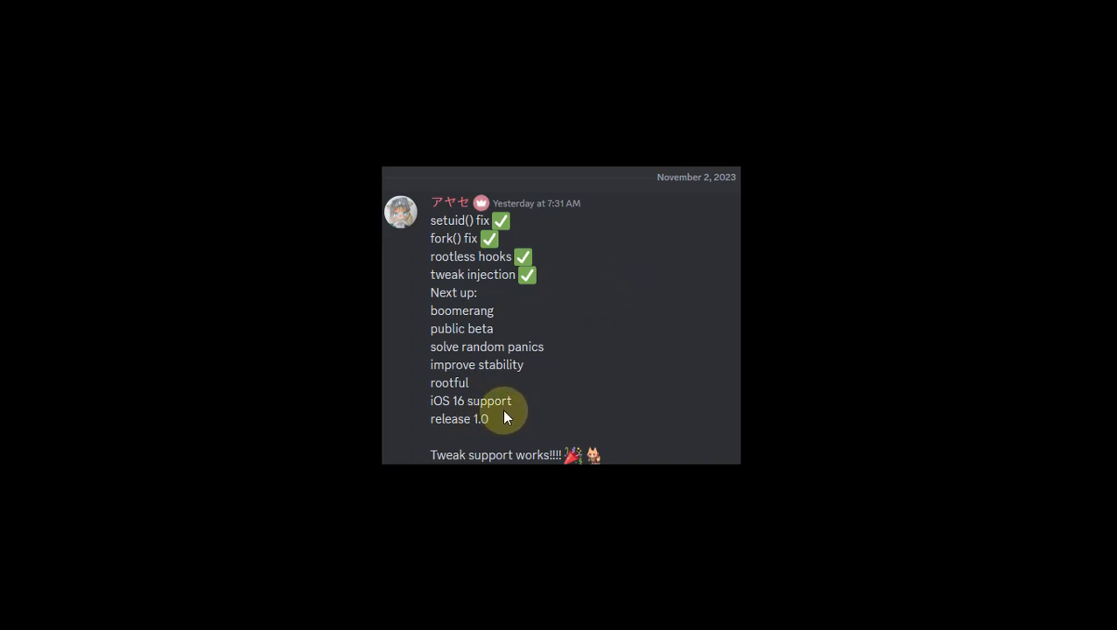
mouse_move(574, 403)
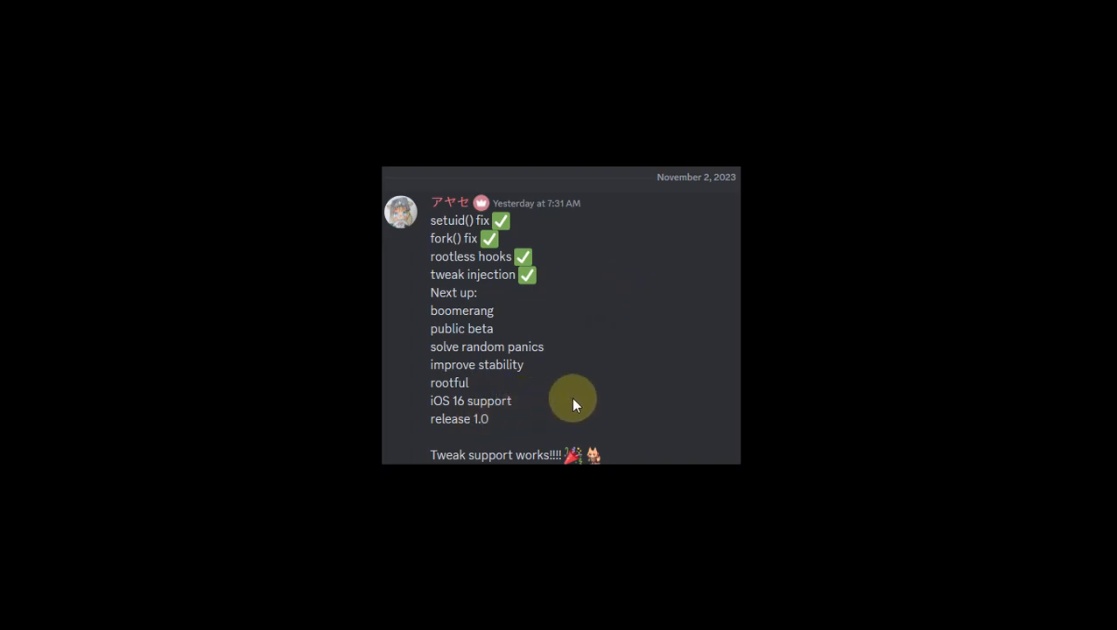
mouse_move(519, 429)
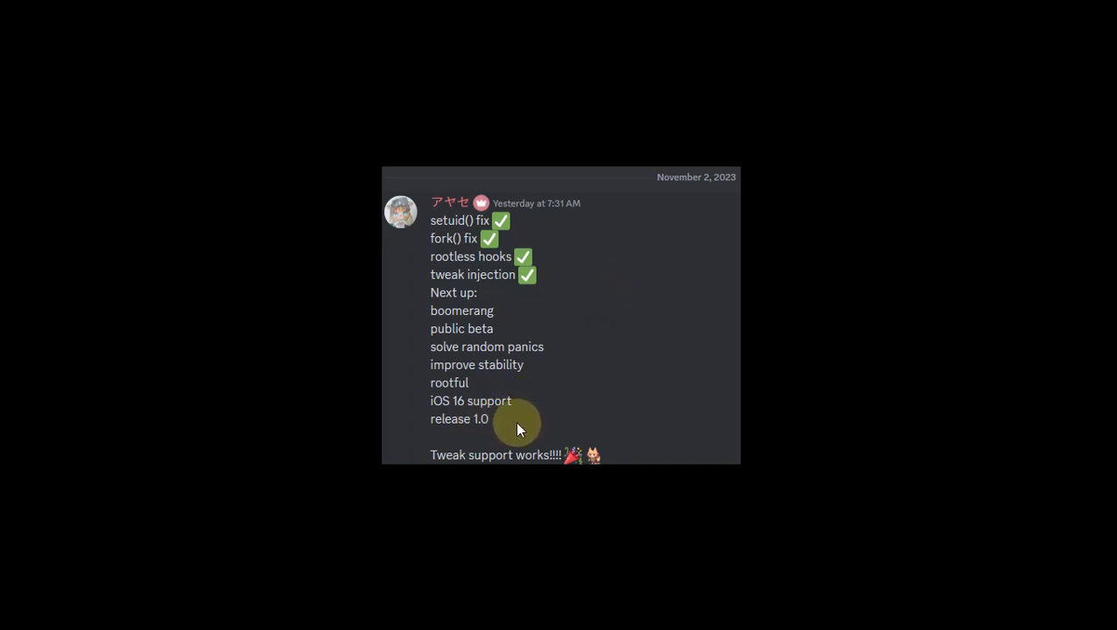
mouse_move(482, 435)
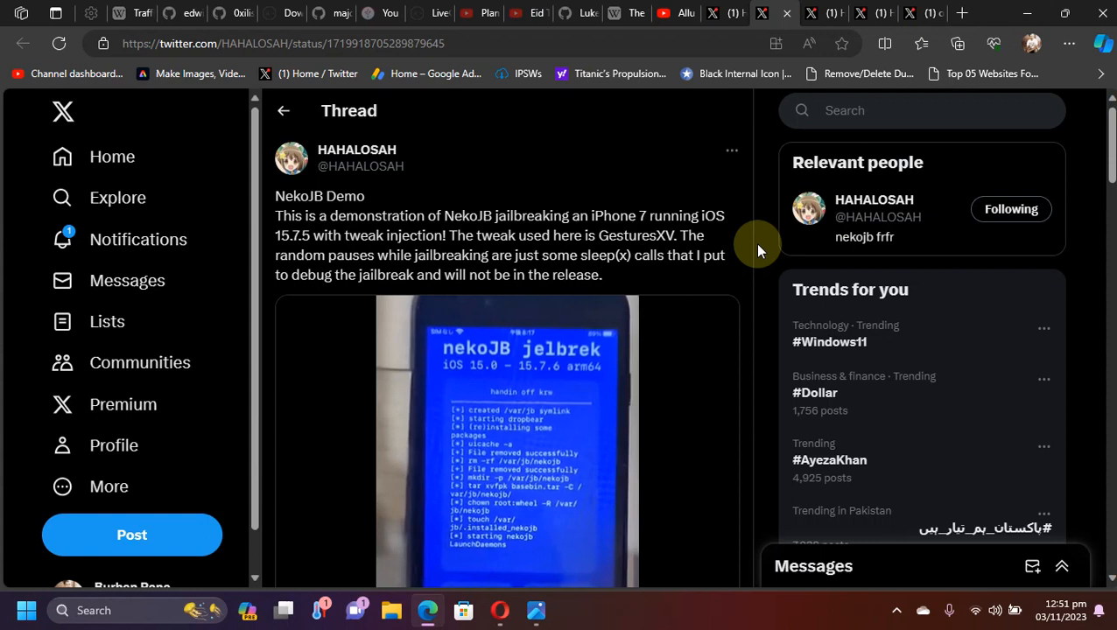
mouse_move(582, 248)
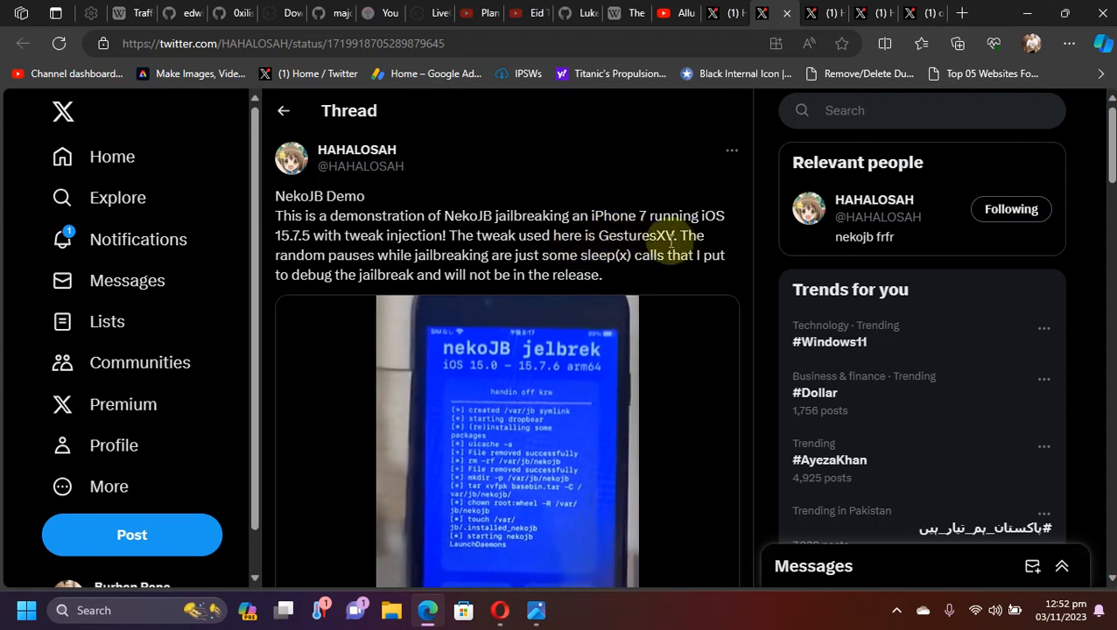
Step: Scroll through the NekoJB Demo video of the iPhone 7 running Atria and GesturesXV
scroll(down, 3)
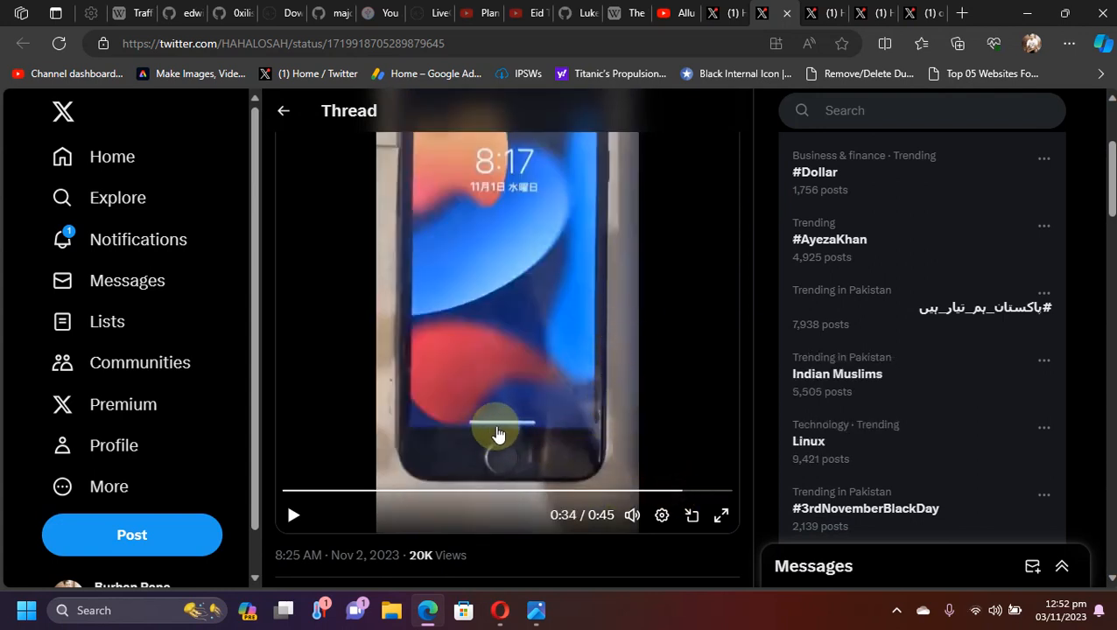
mouse_move(564, 417)
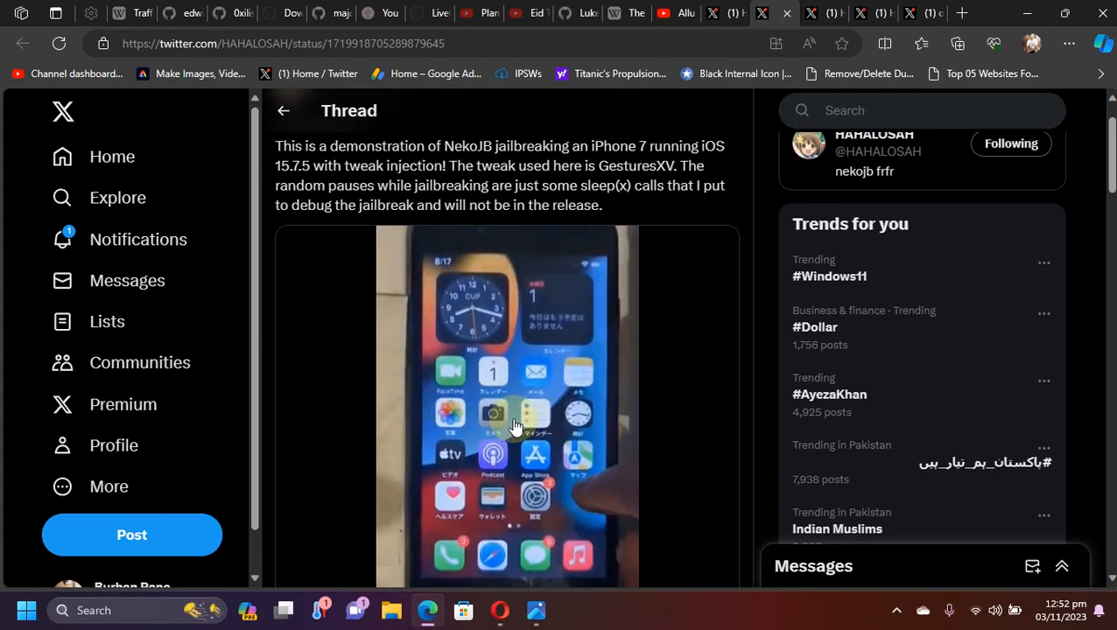
scroll(down, 3)
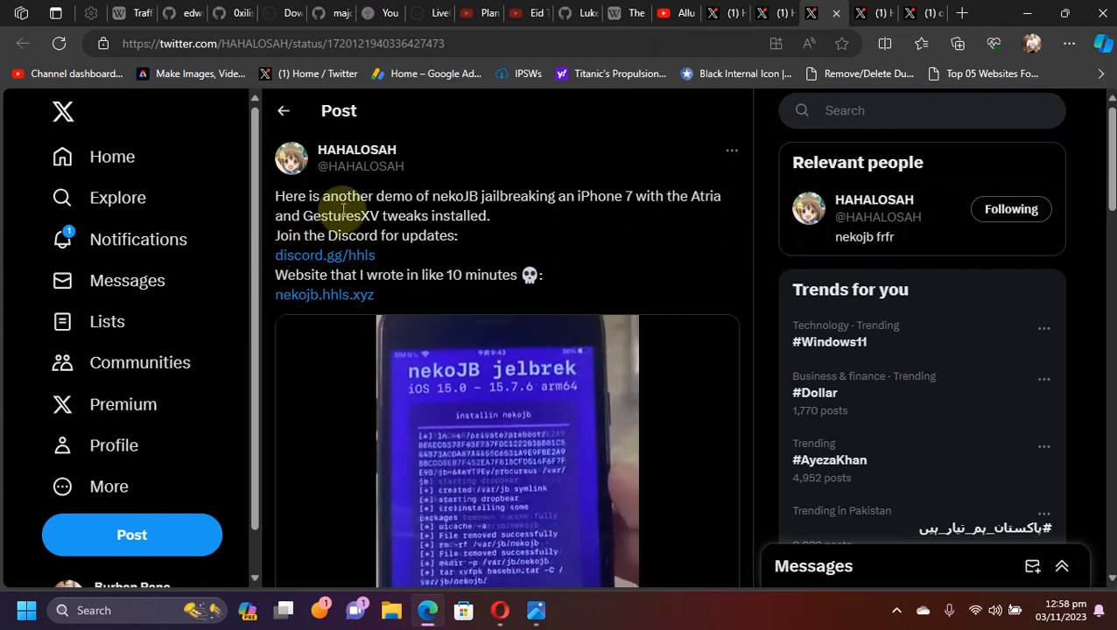
mouse_move(514, 261)
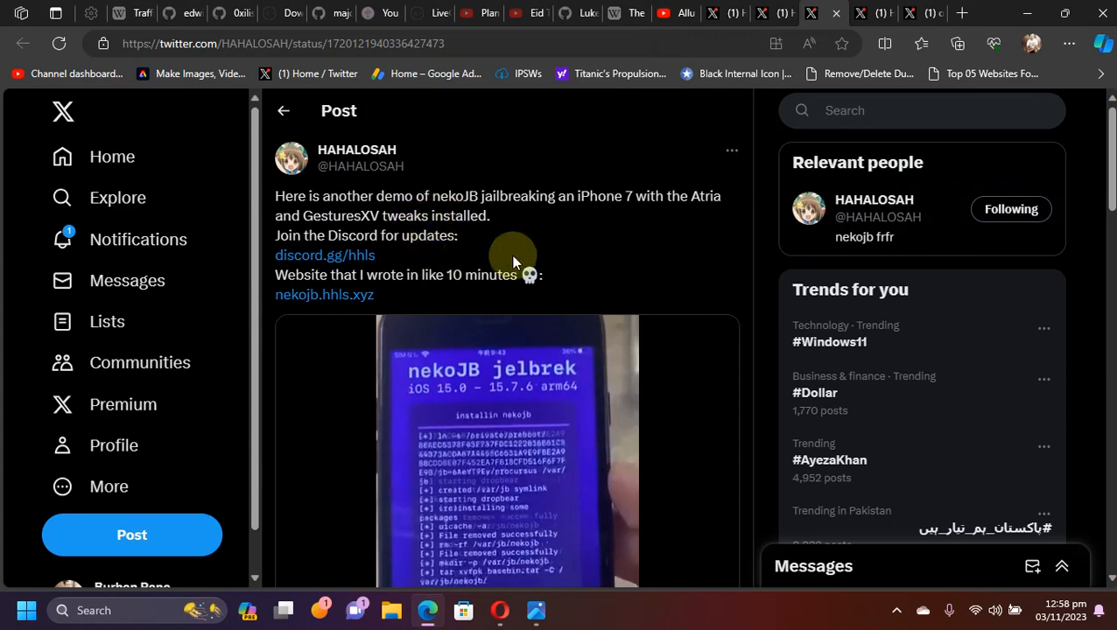
mouse_move(769, 313)
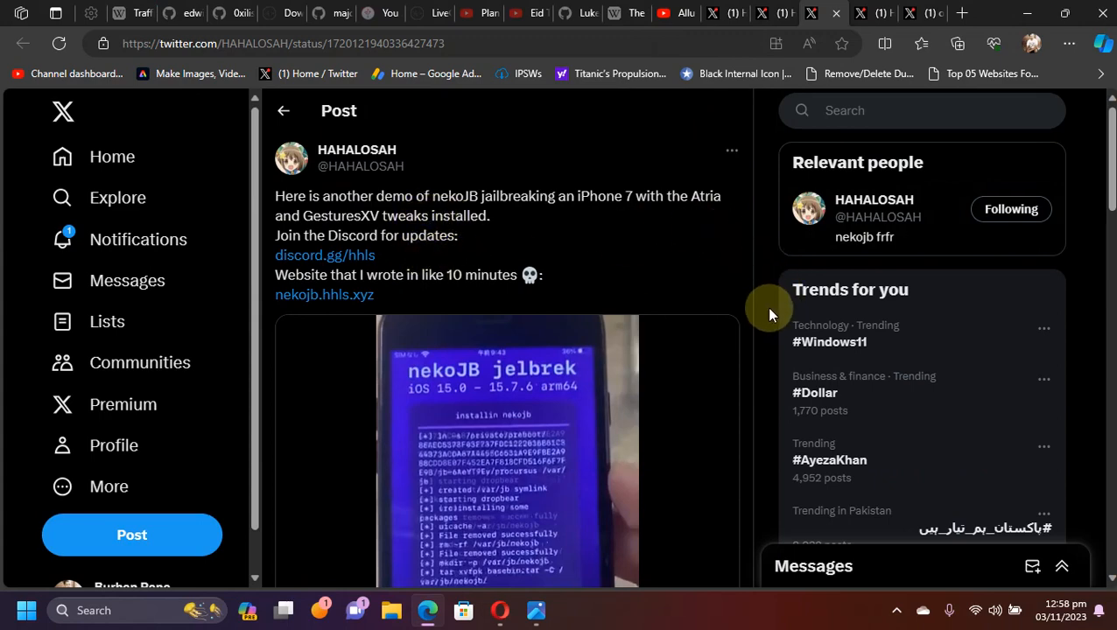
scroll(down, 3)
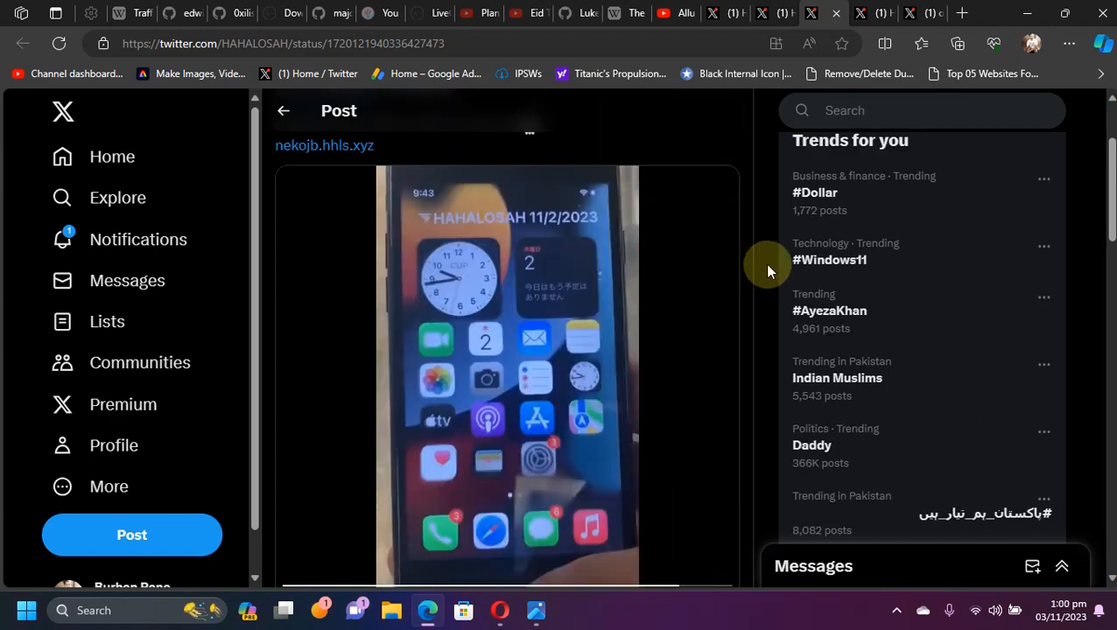
mouse_move(568, 305)
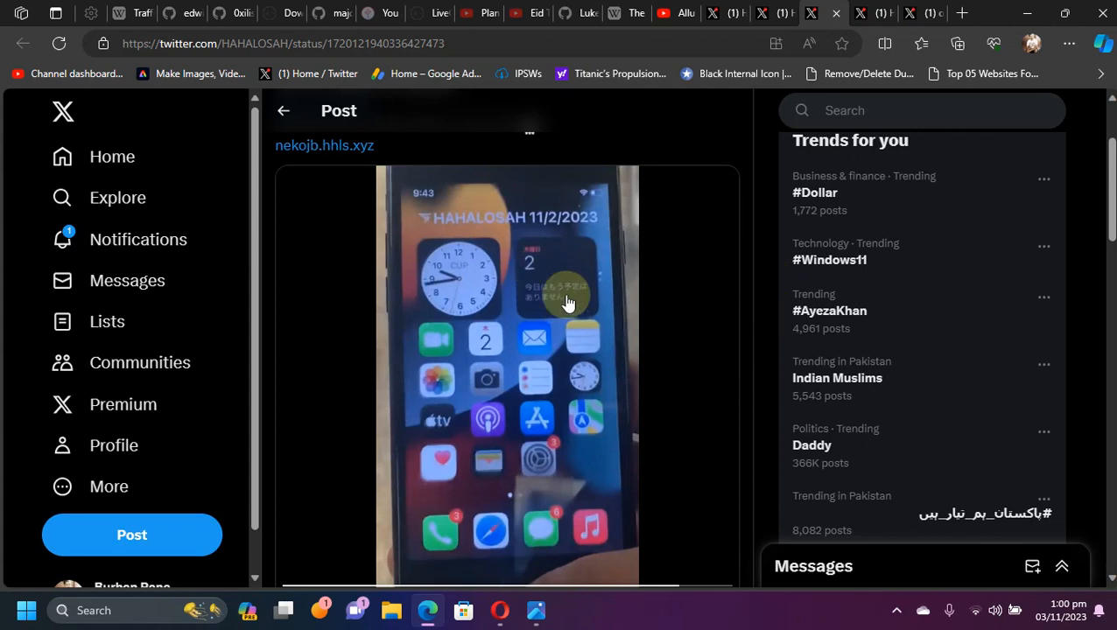
mouse_move(532, 357)
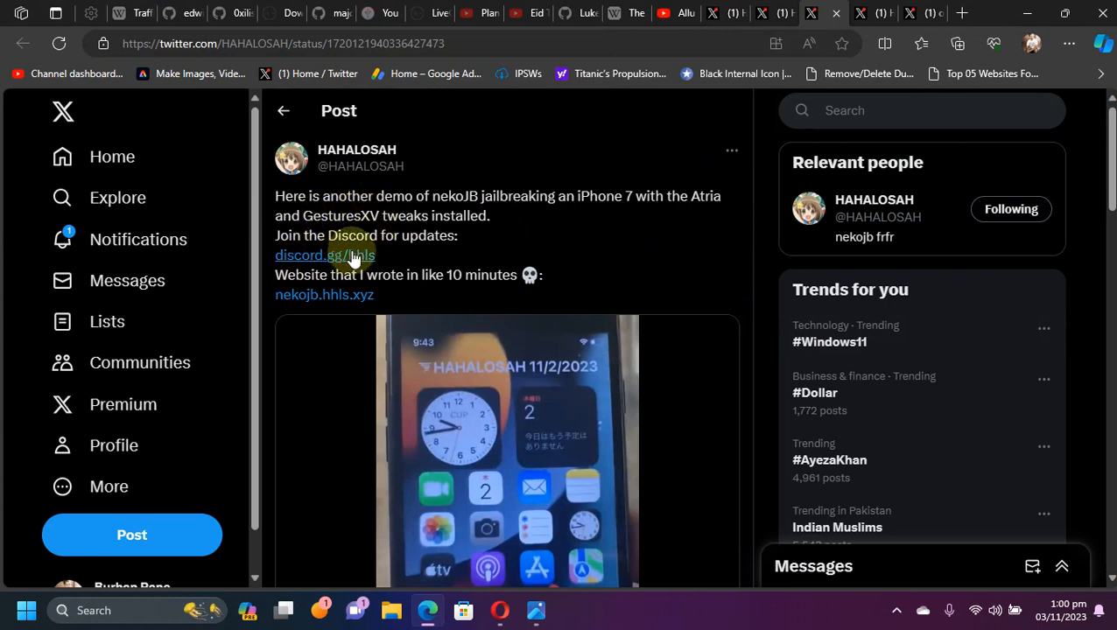
mouse_move(606, 242)
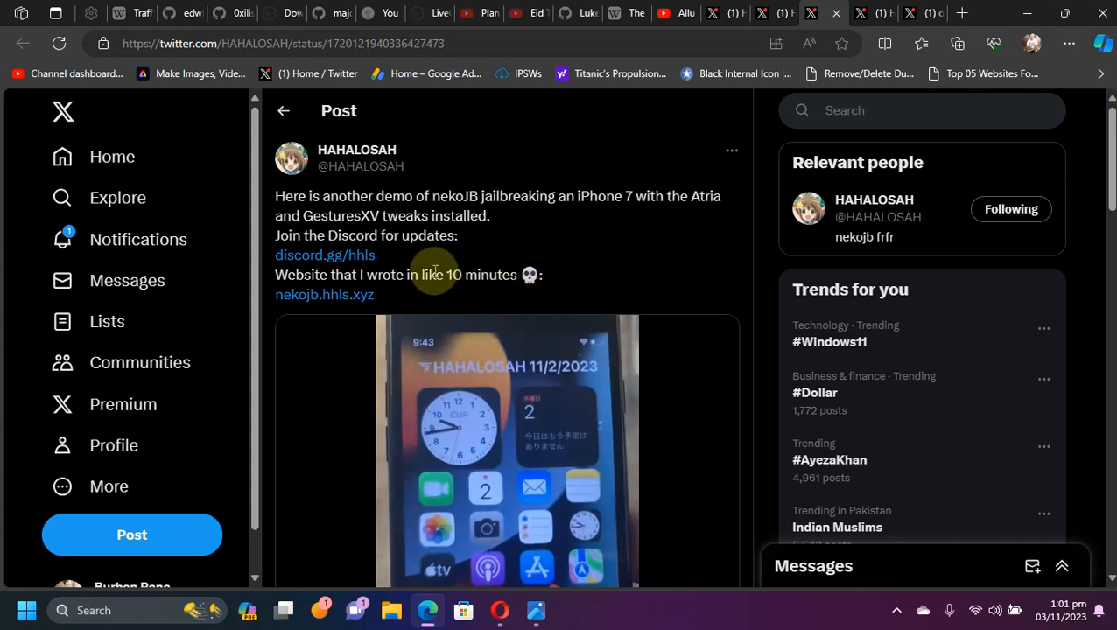
mouse_move(526, 231)
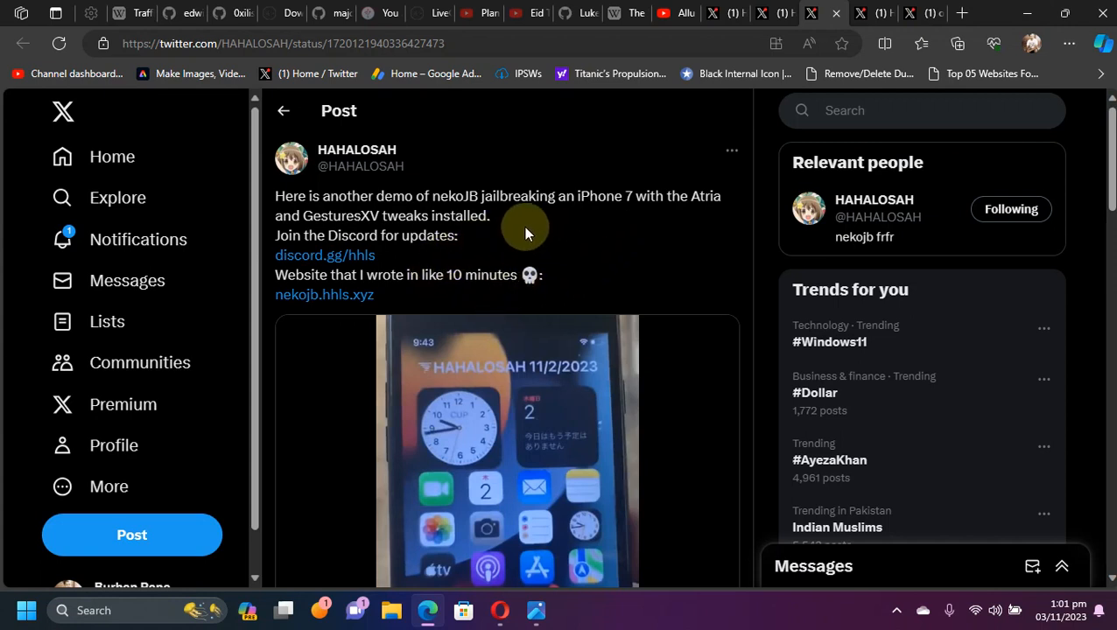
mouse_move(266, 301)
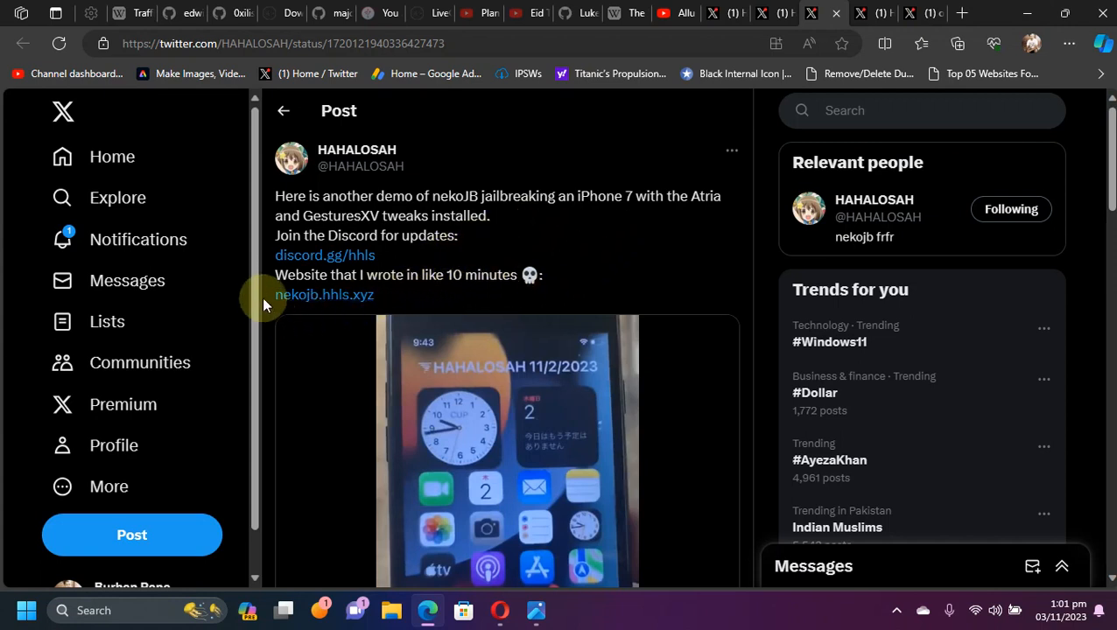
mouse_move(701, 271)
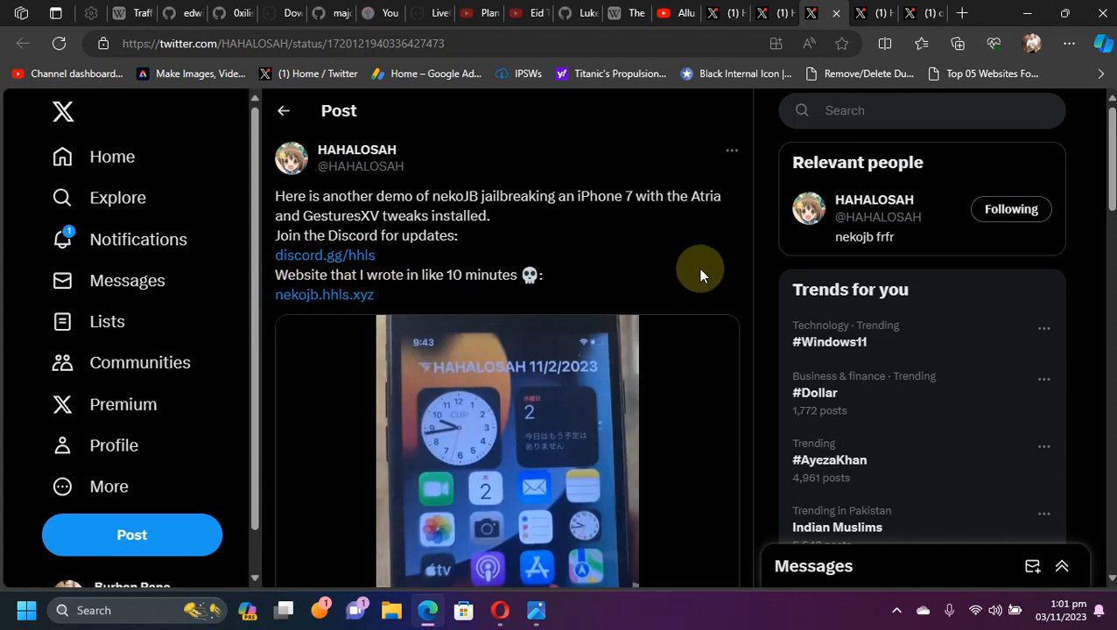
mouse_move(760, 283)
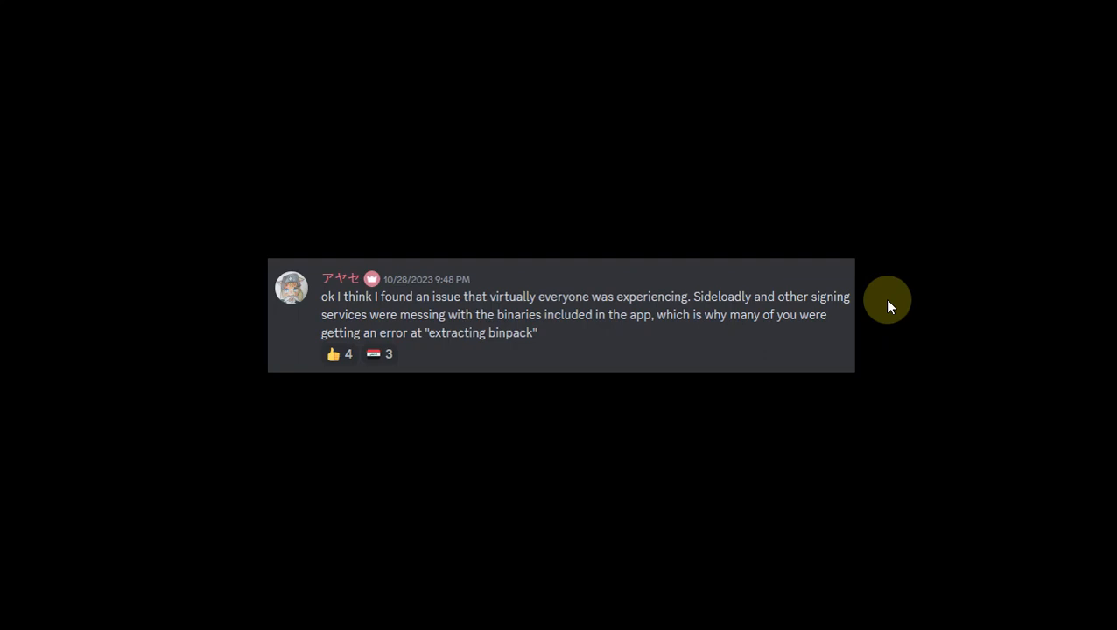
mouse_move(438, 354)
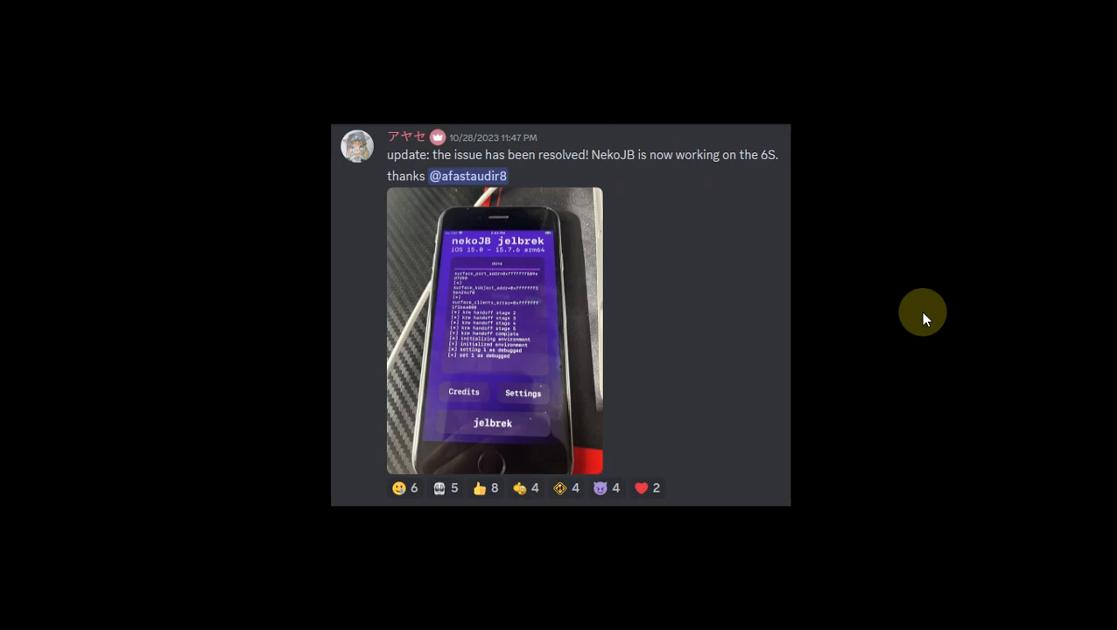
mouse_move(709, 160)
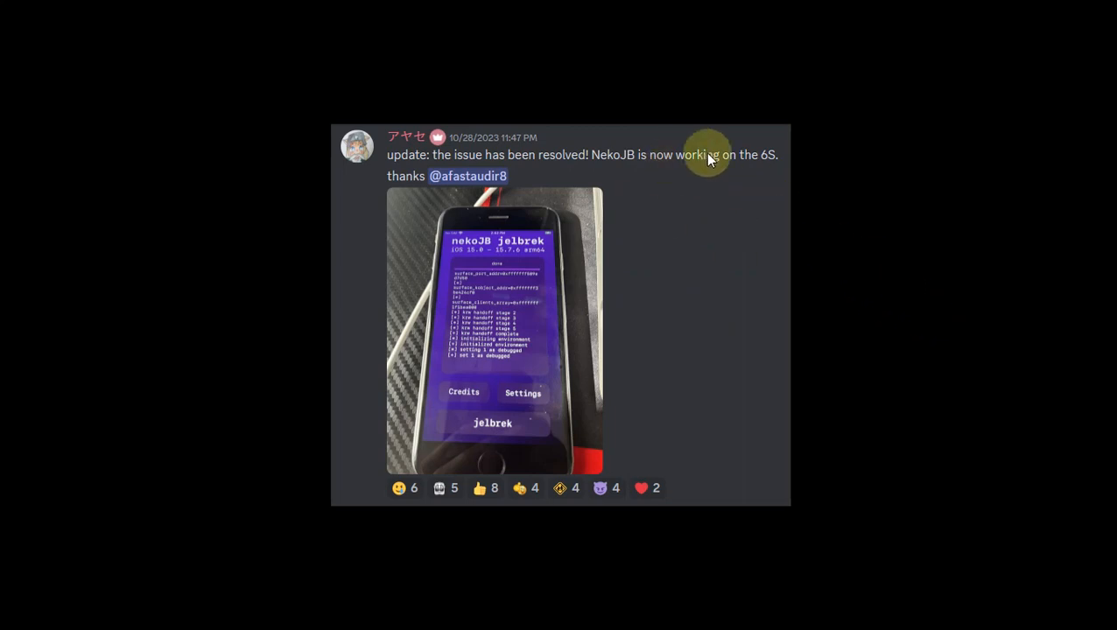
mouse_move(662, 186)
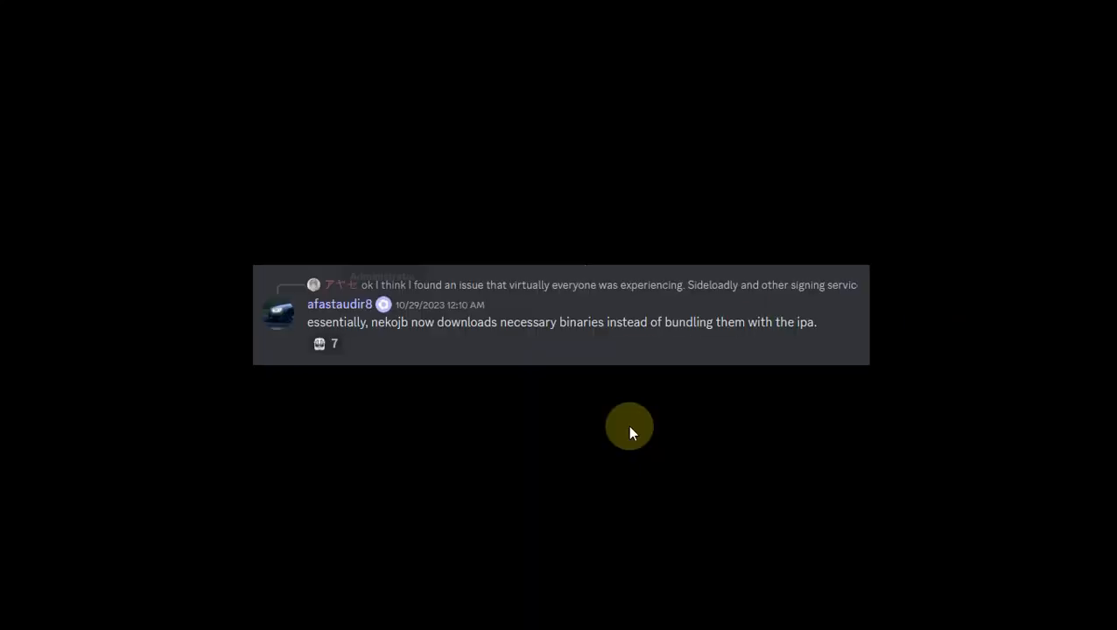
mouse_move(623, 410)
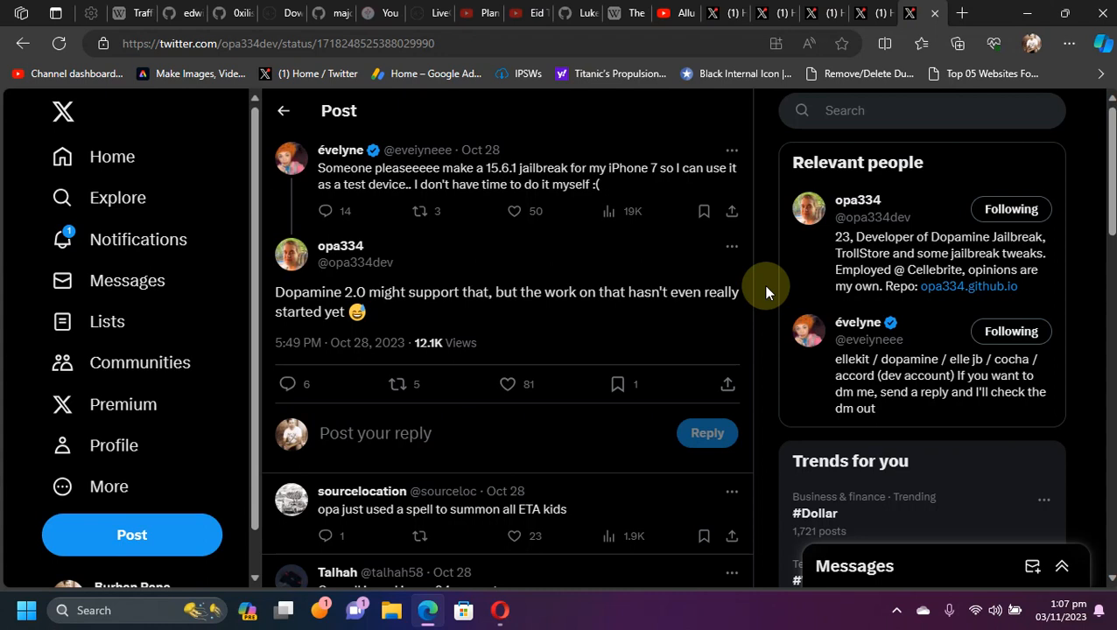
mouse_move(768, 195)
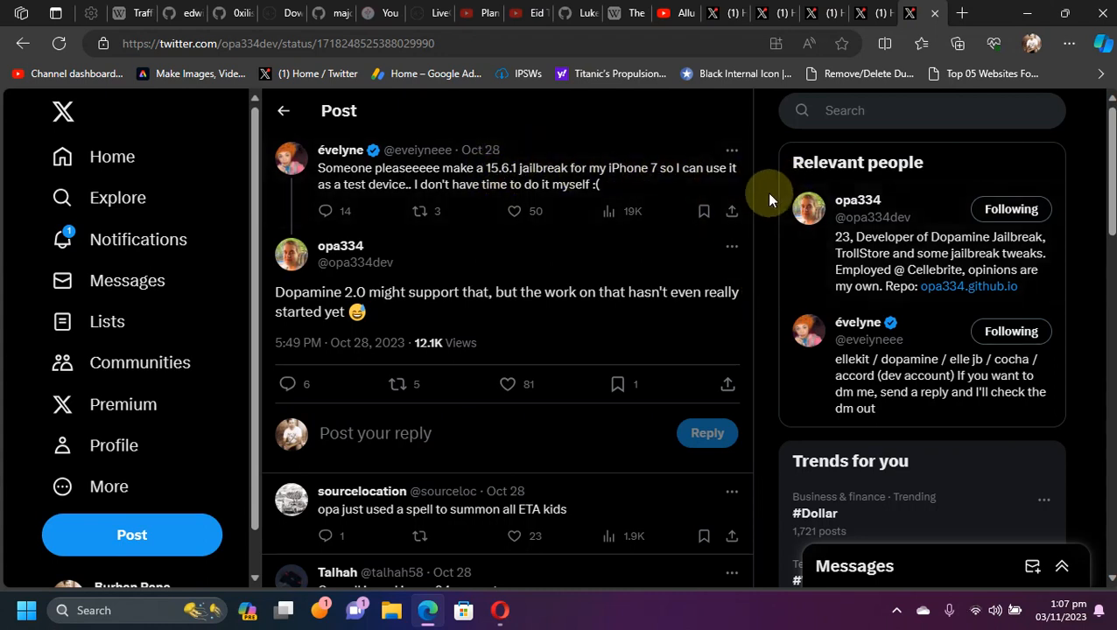
mouse_move(769, 194)
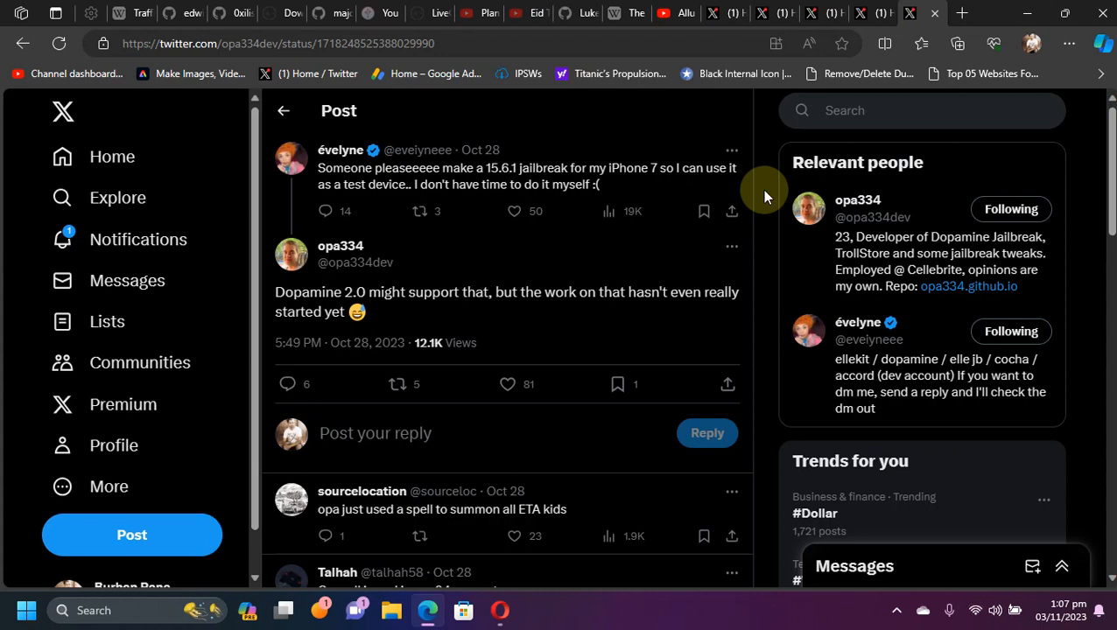
mouse_move(315, 301)
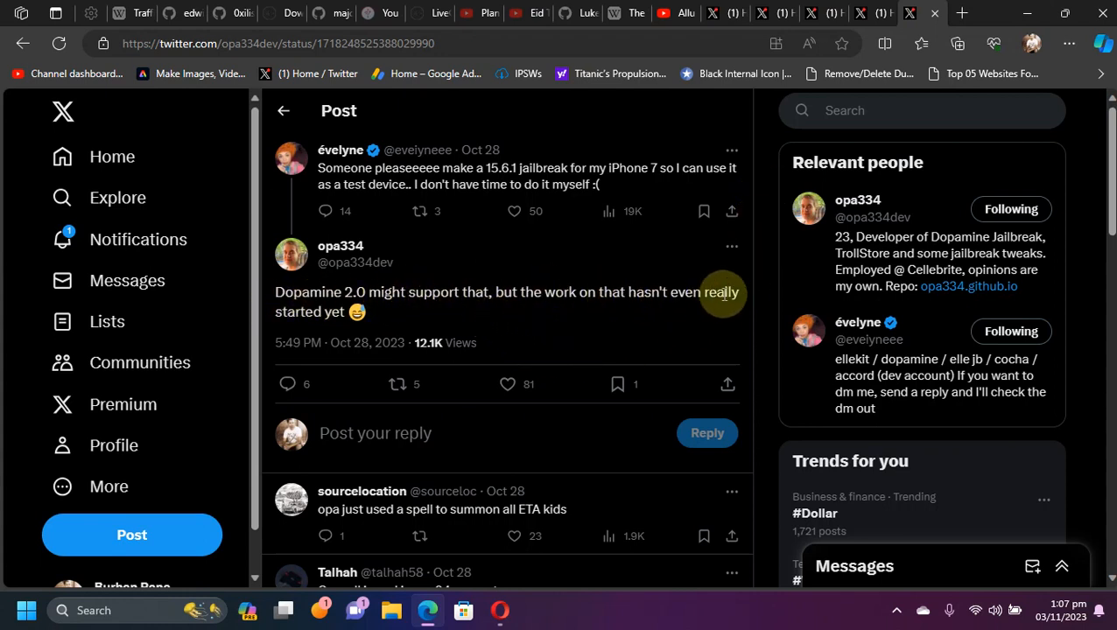
mouse_move(770, 282)
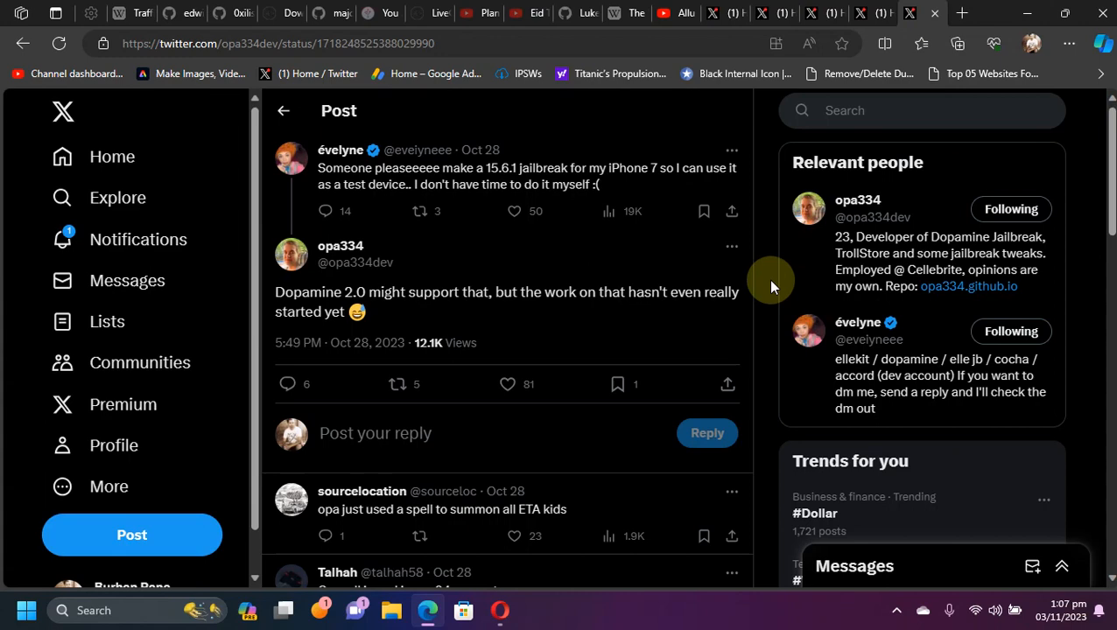